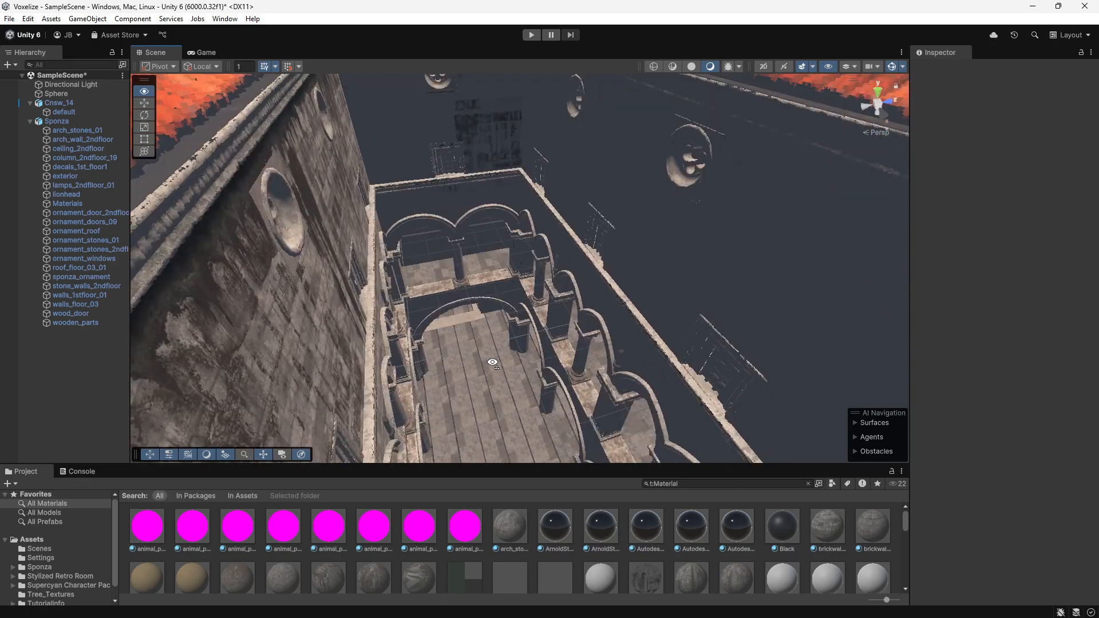
Fly over the voxelized Sponza roof and look down into the courtyard
drag(492, 362, 601, 224)
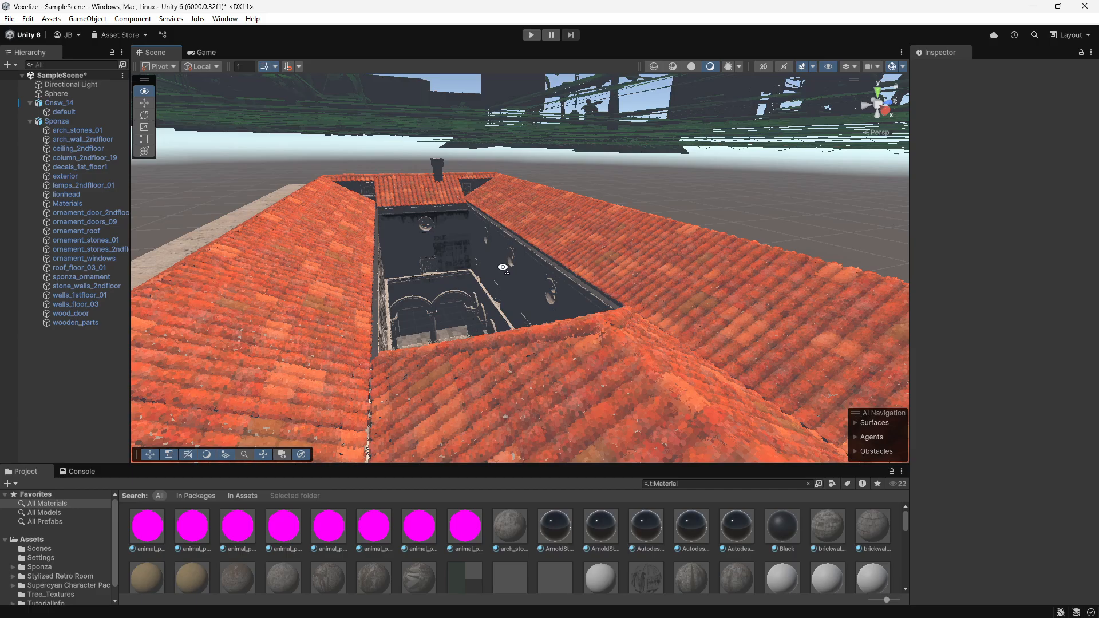
drag(504, 267, 607, 274)
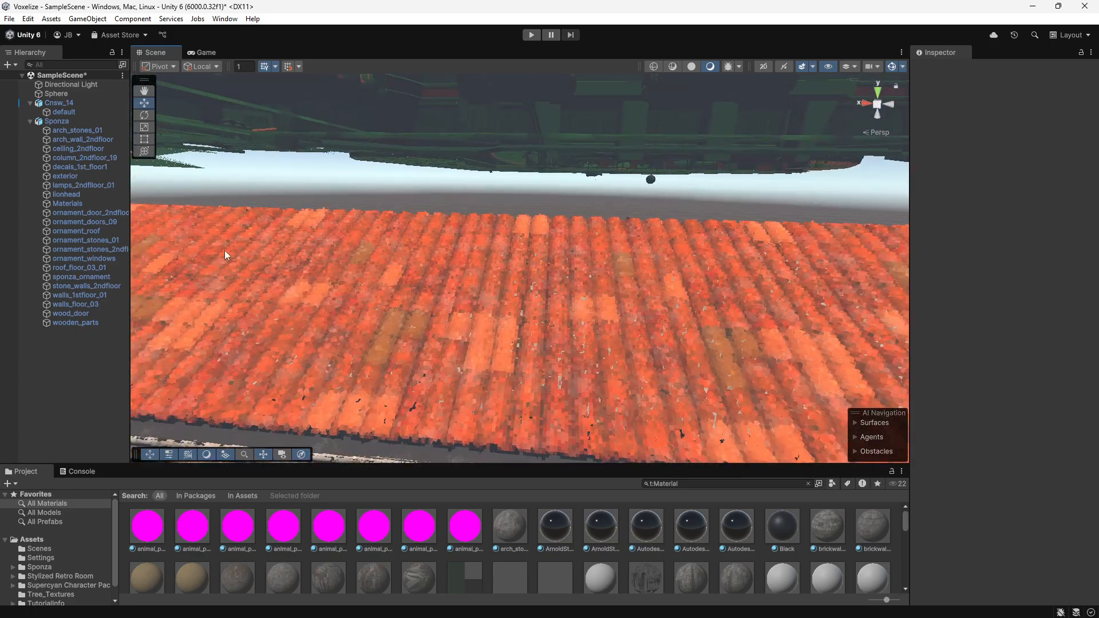
mouse_move(648, 276)
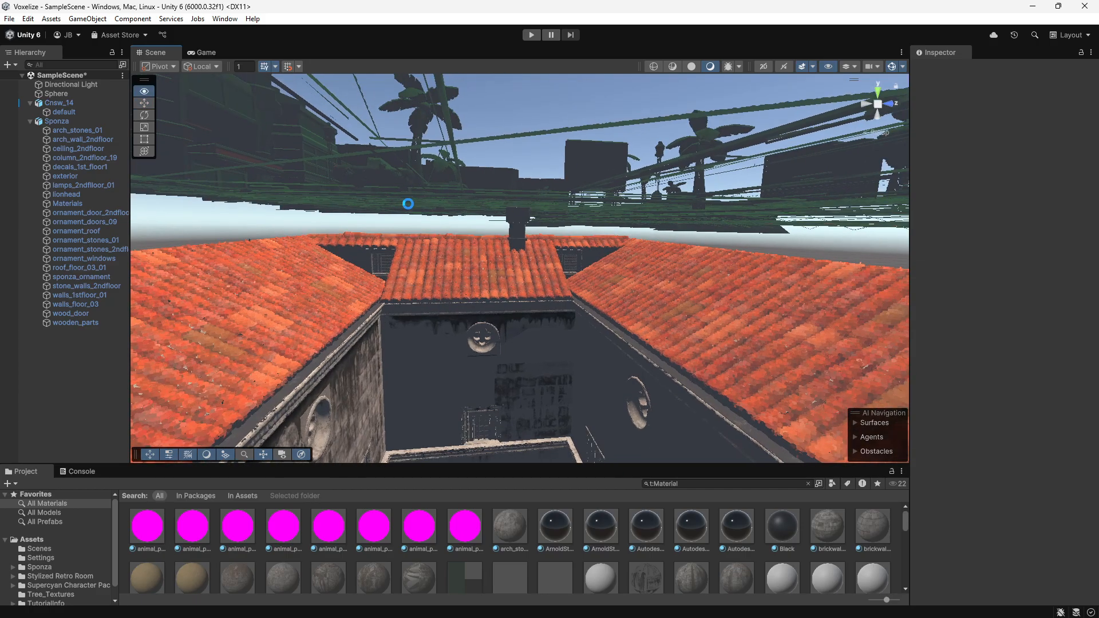
drag(408, 203, 433, 273)
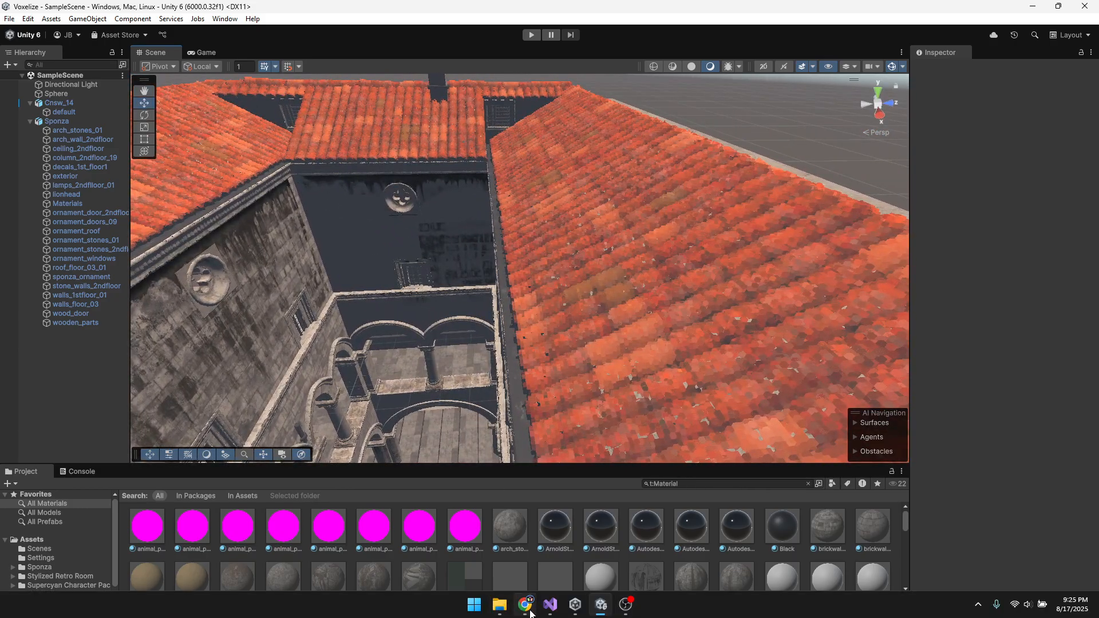
Bring up the Widen Triangle Momentum Based shader page and scroll its code to mainImage
click(523, 604)
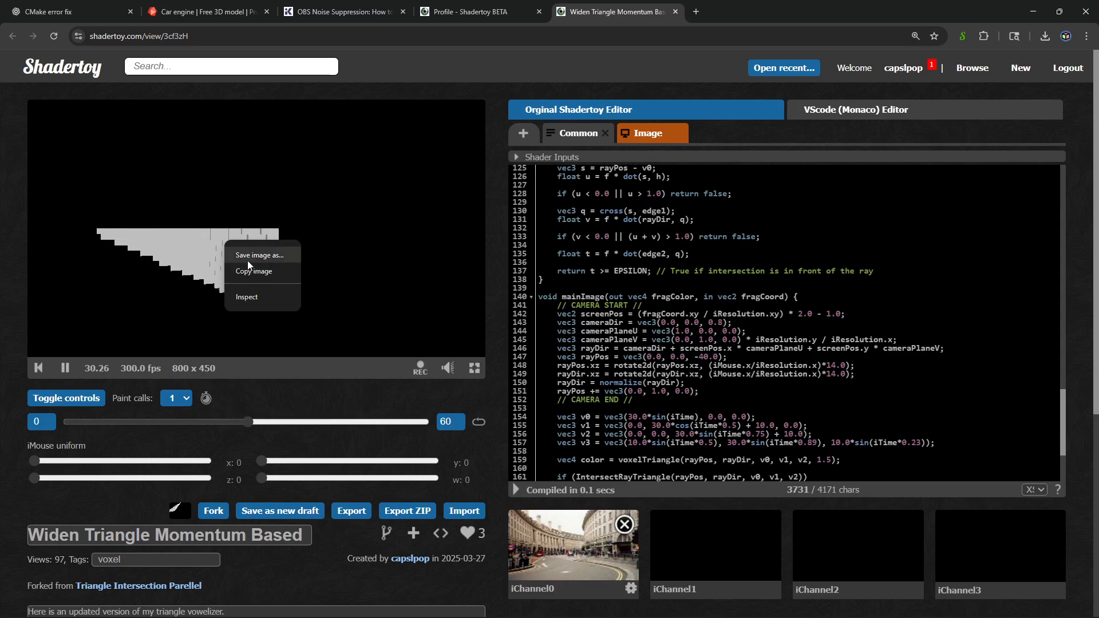
click(145, 242)
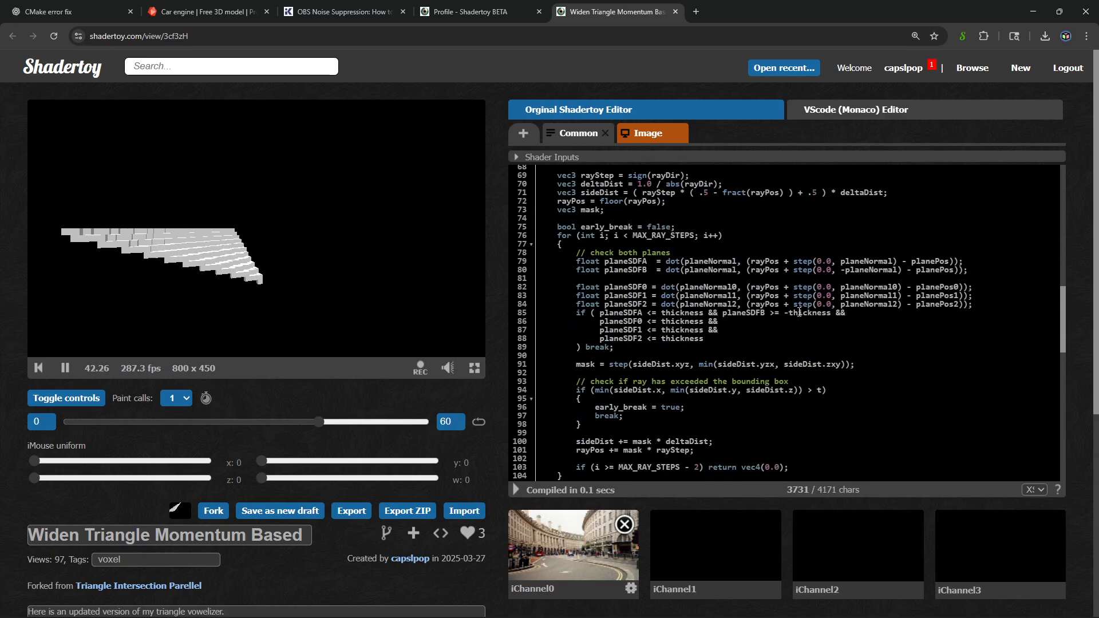
scroll(down, 3)
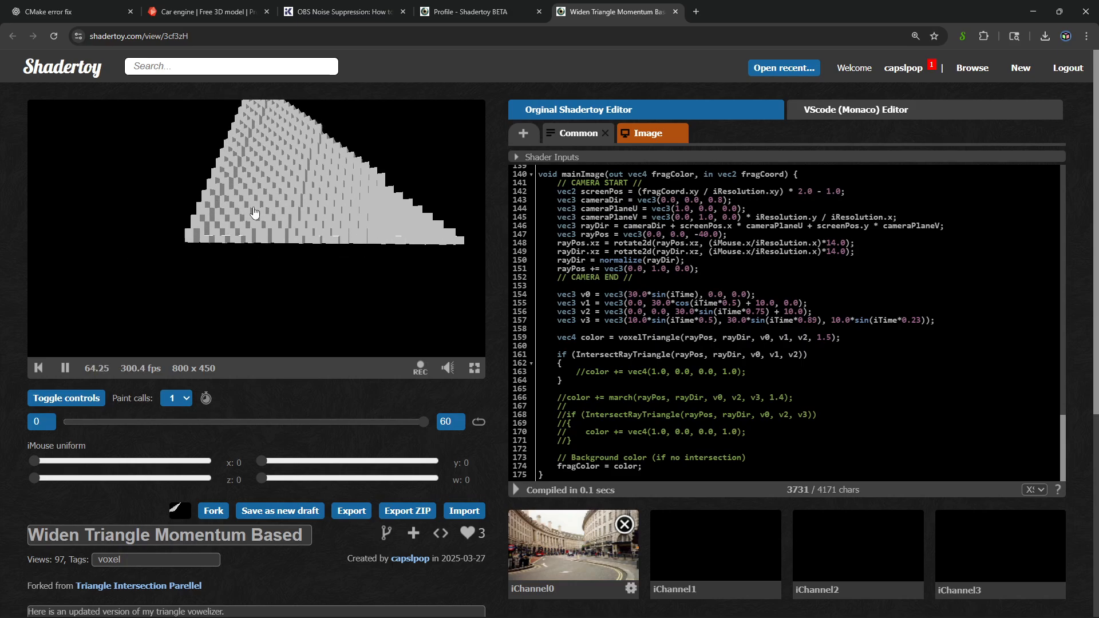
Inspect the animated shader preview via its context menu and scroll through the unedited code
right_click(255, 213)
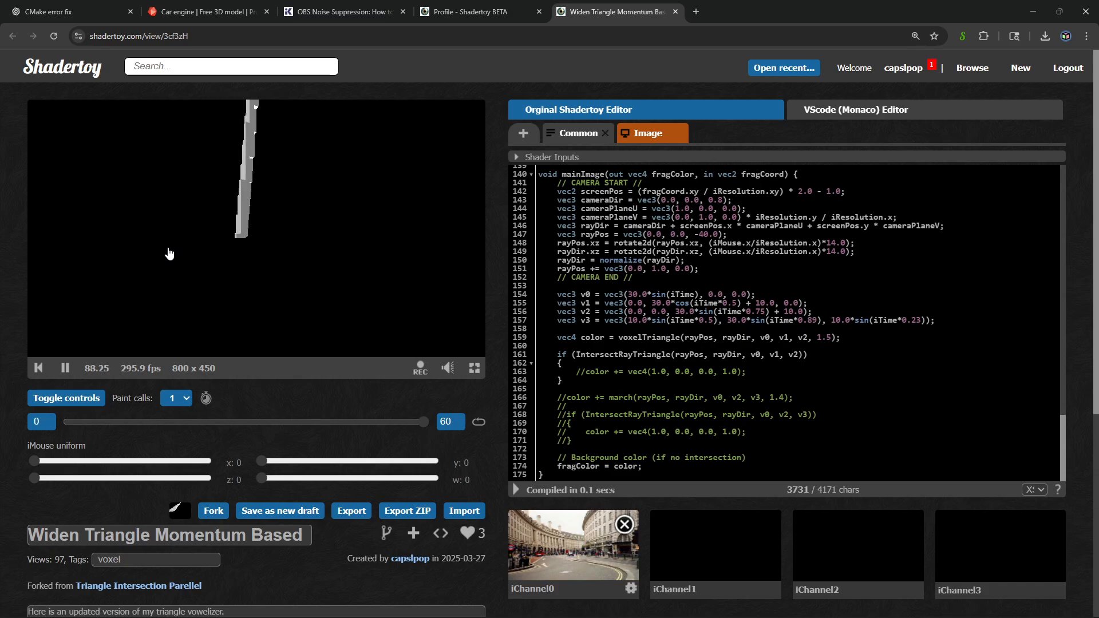
right_click(246, 257)
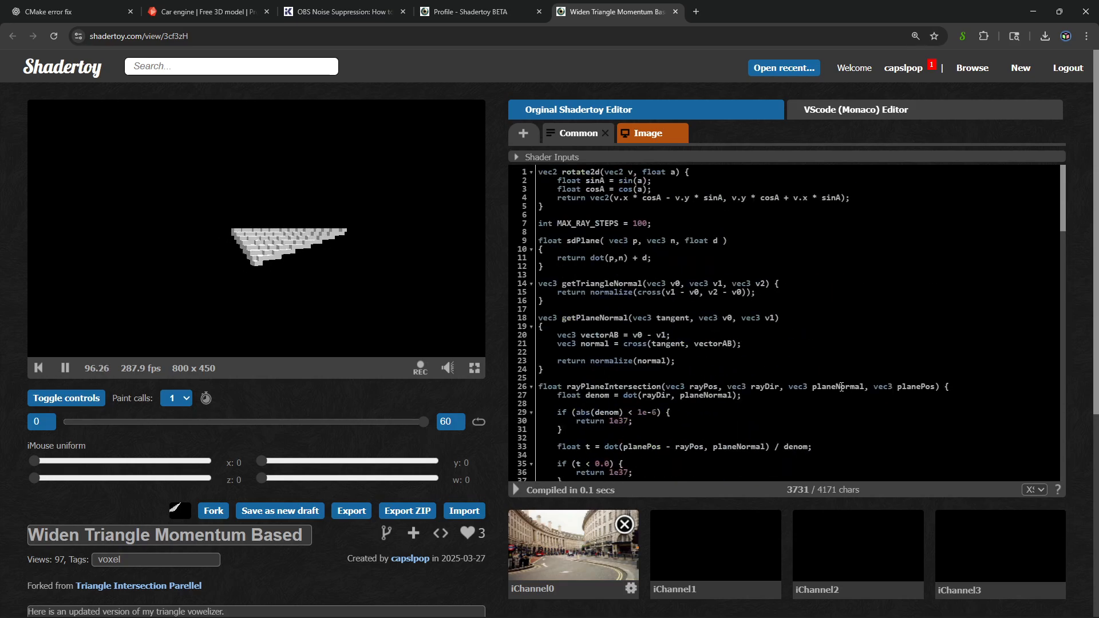
right_click(255, 271)
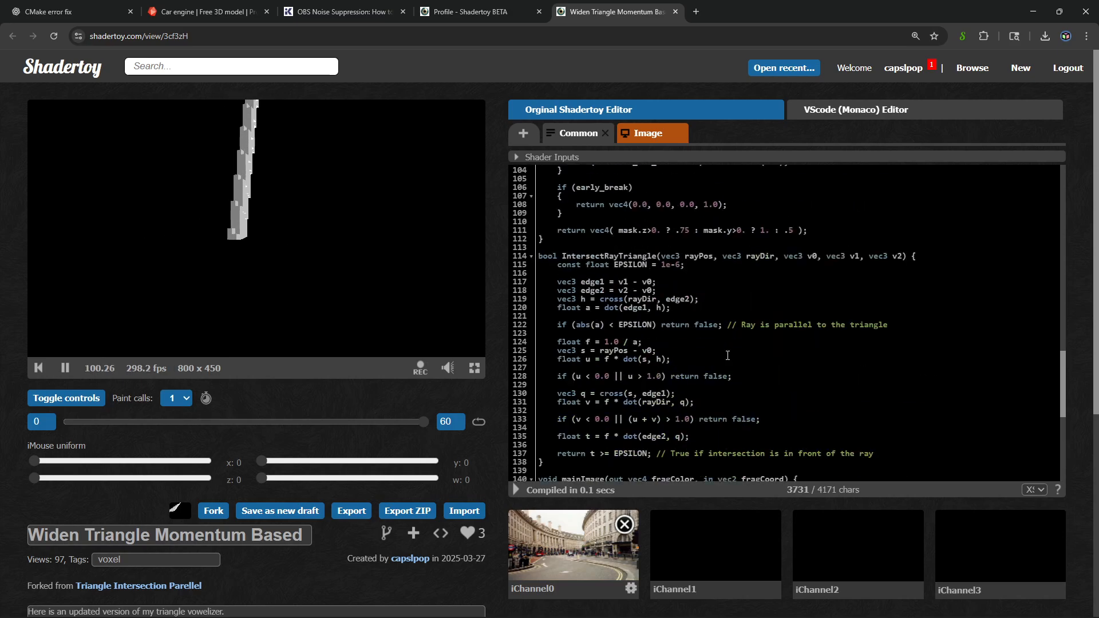
scroll(down, 3)
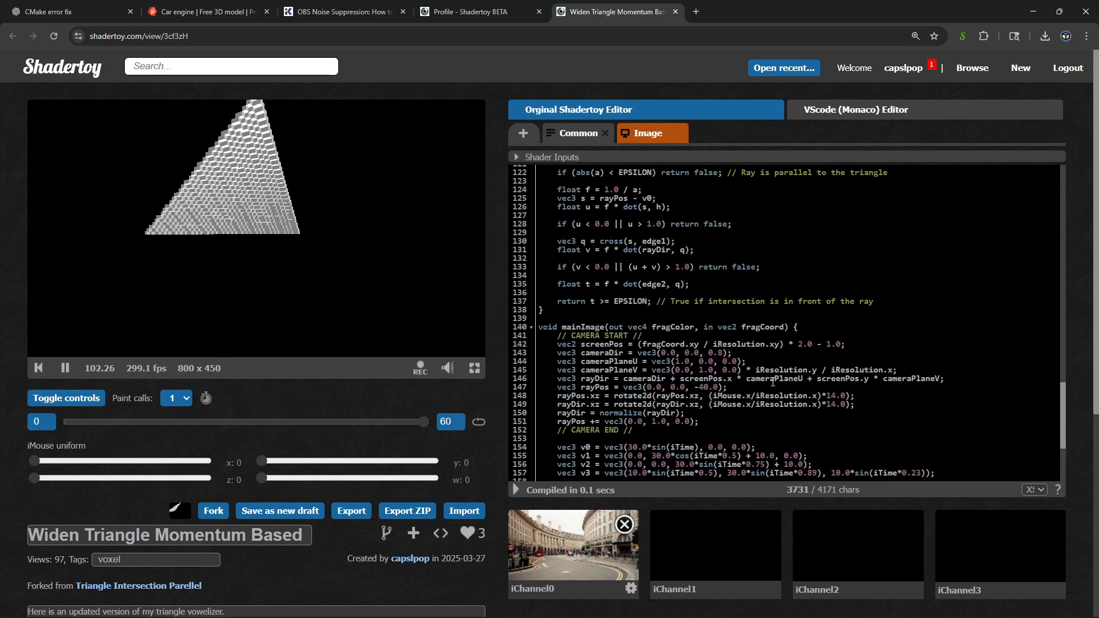
right_click(224, 231)
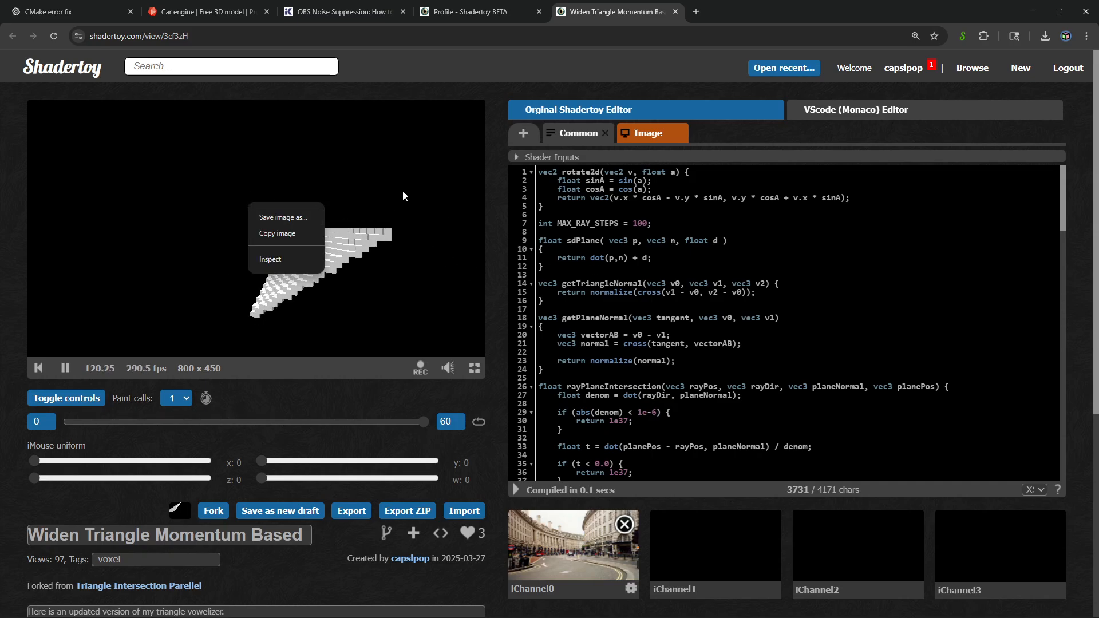
click(324, 189)
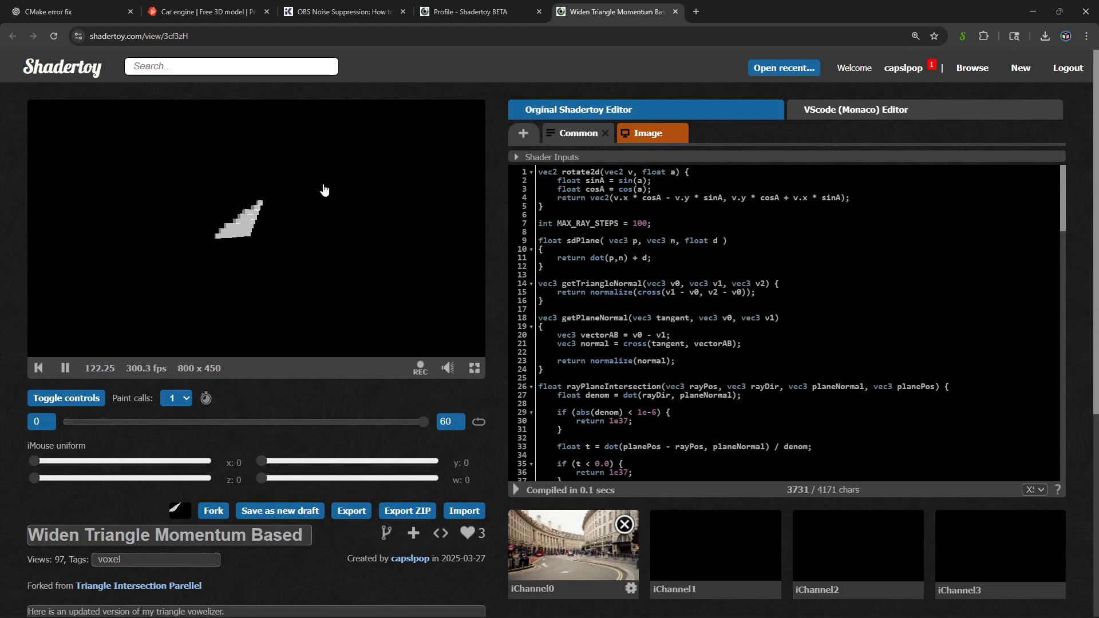
right_click(324, 189)
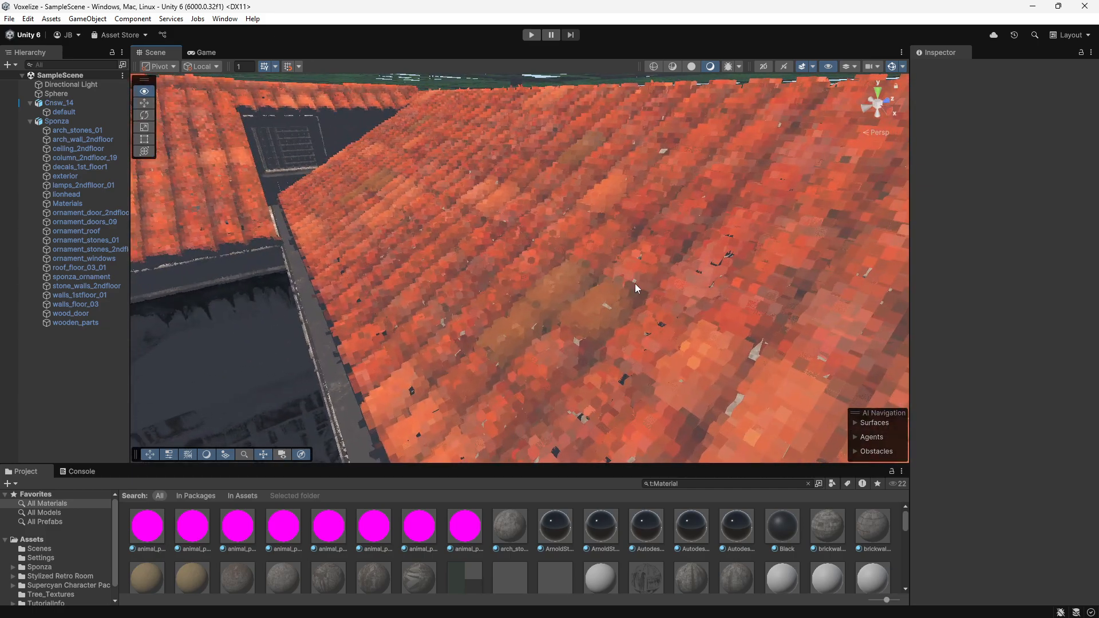
Bring the Shadertoy voxelizer shader tab forward from the taskbar
click(144, 91)
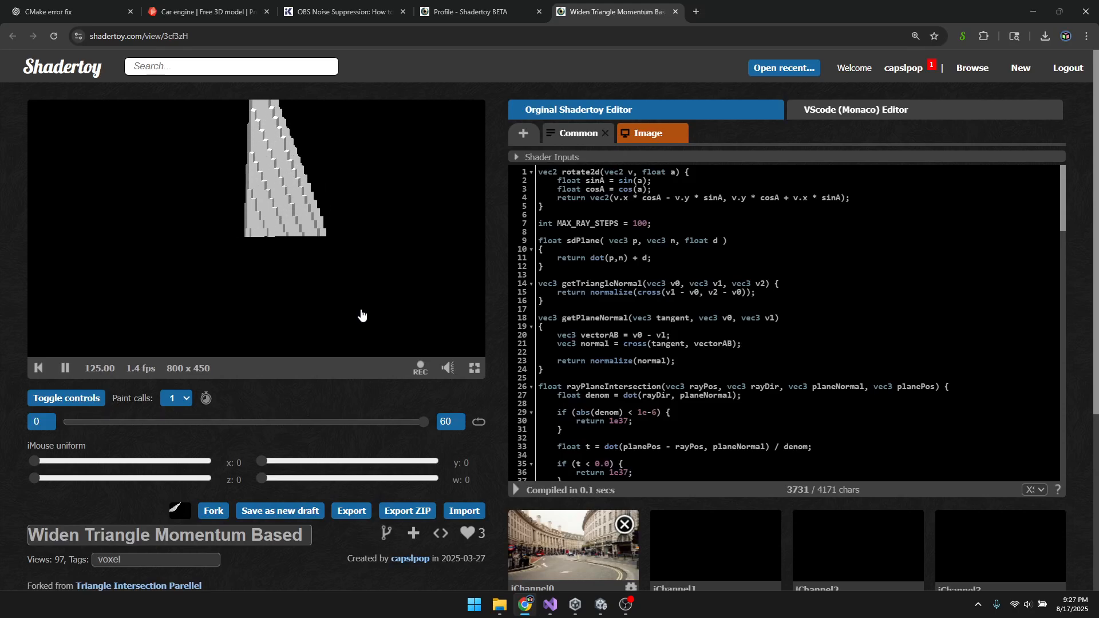
Return to the Unity Sponza scene showing the voxelized roof from above
click(549, 604)
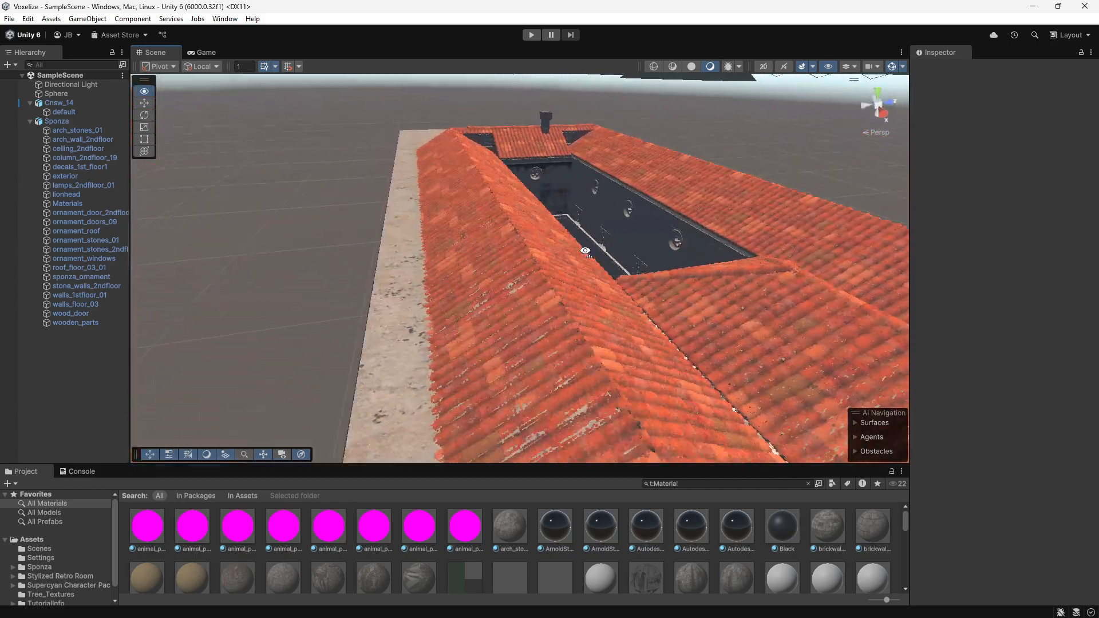
Fly along the roof slope close to the blocky tiles and descend into the arcaded courtyard
drag(585, 250, 581, 196)
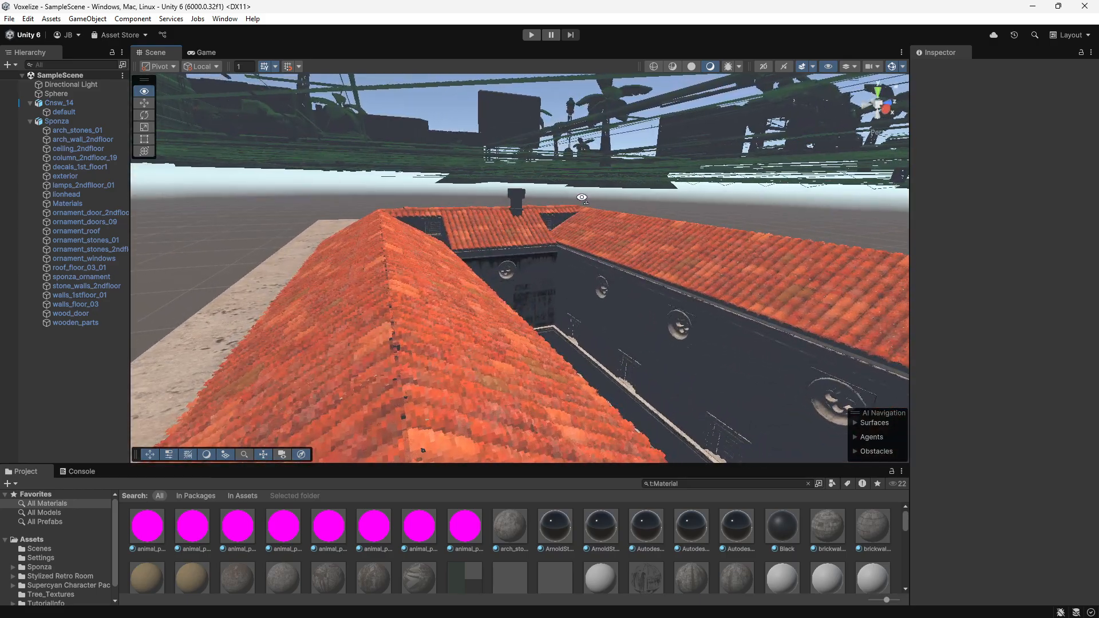
drag(582, 196, 495, 237)
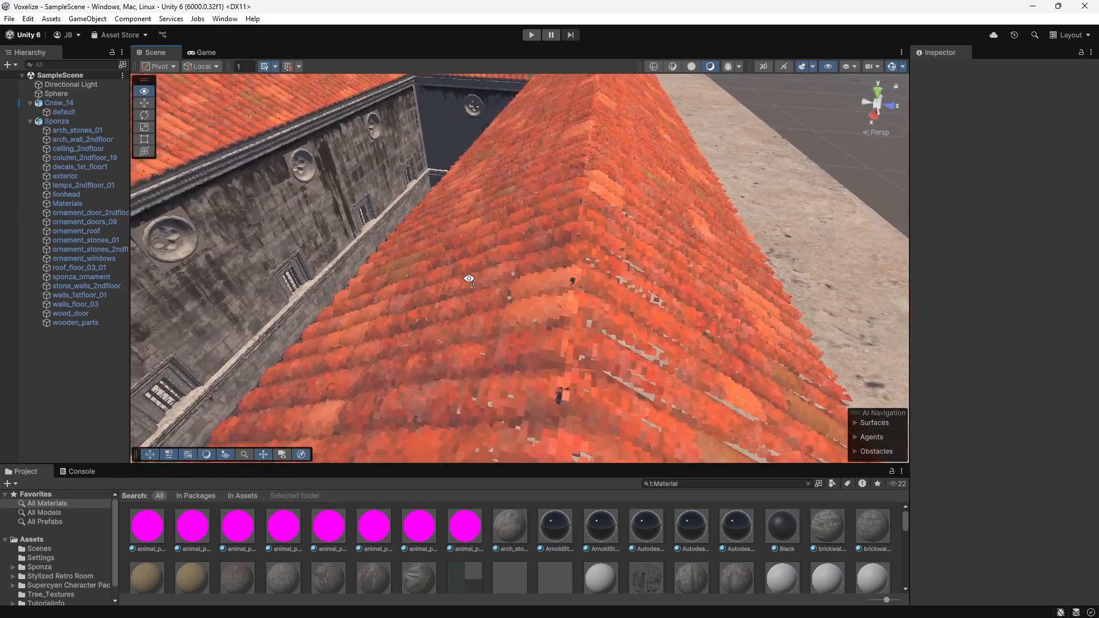
drag(469, 280, 604, 253)
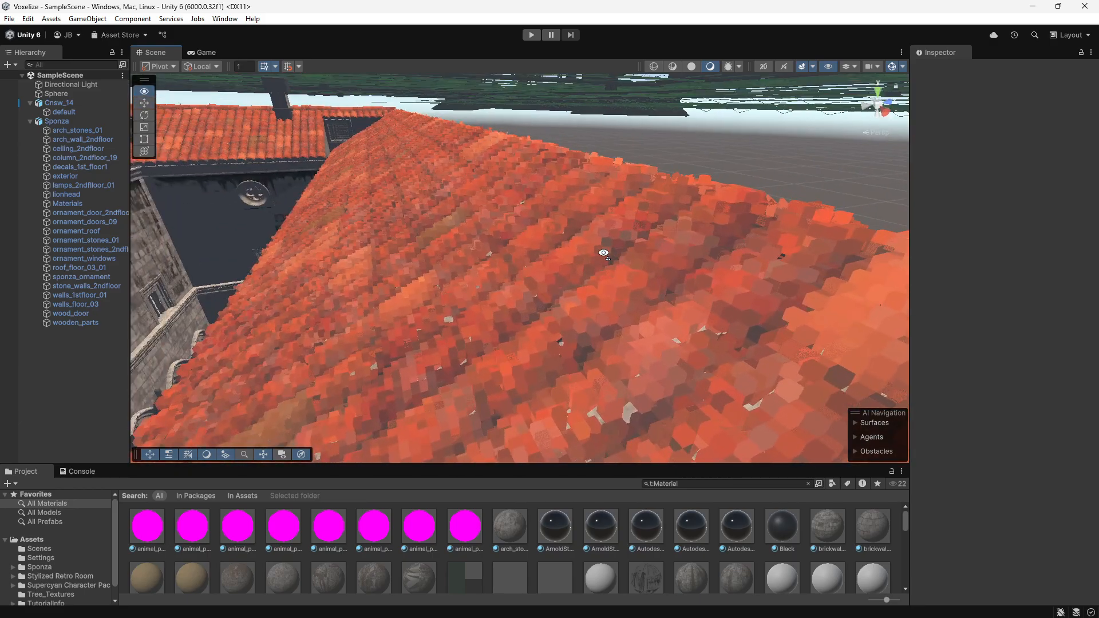
drag(603, 251, 554, 264)
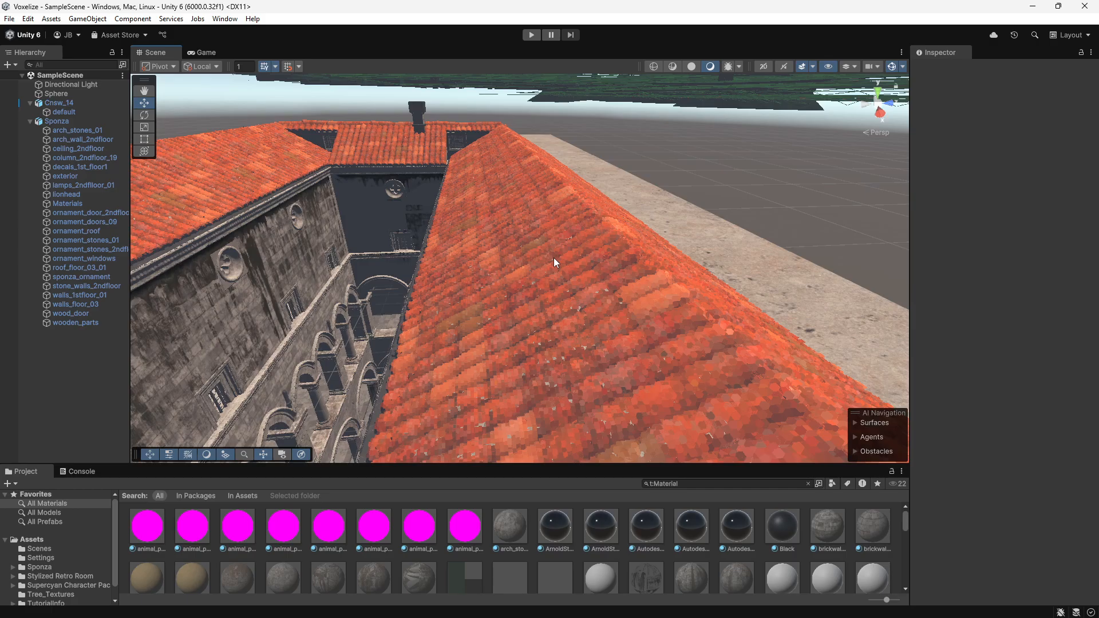
drag(554, 263, 473, 255)
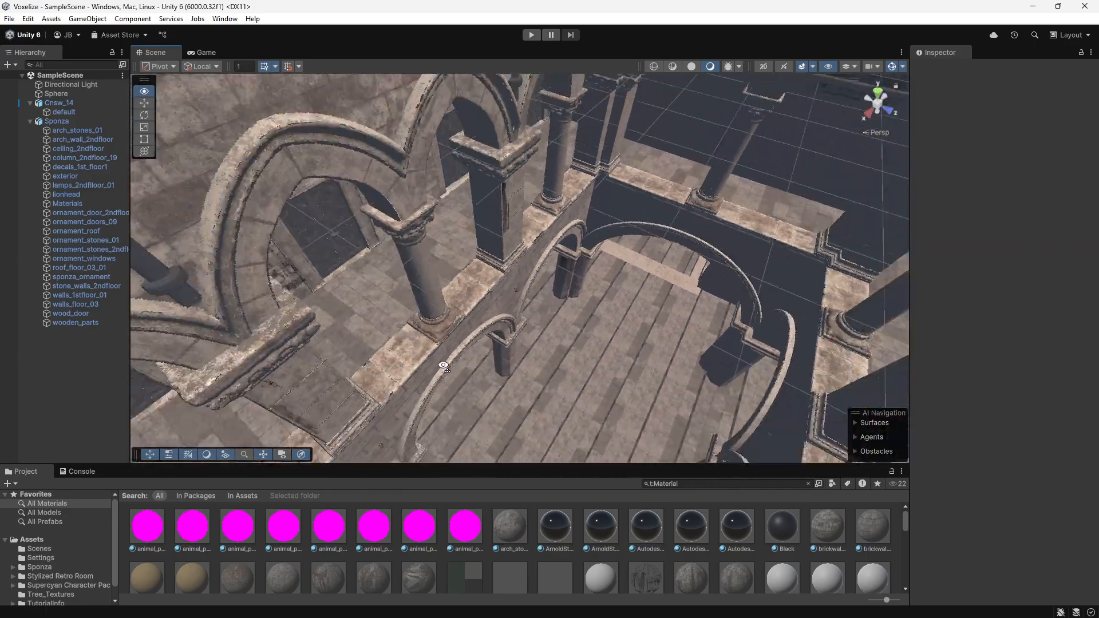
Rise over the courtyard roofs, then fly beneath the Sponza model looking up at the sky
drag(442, 365, 541, 326)
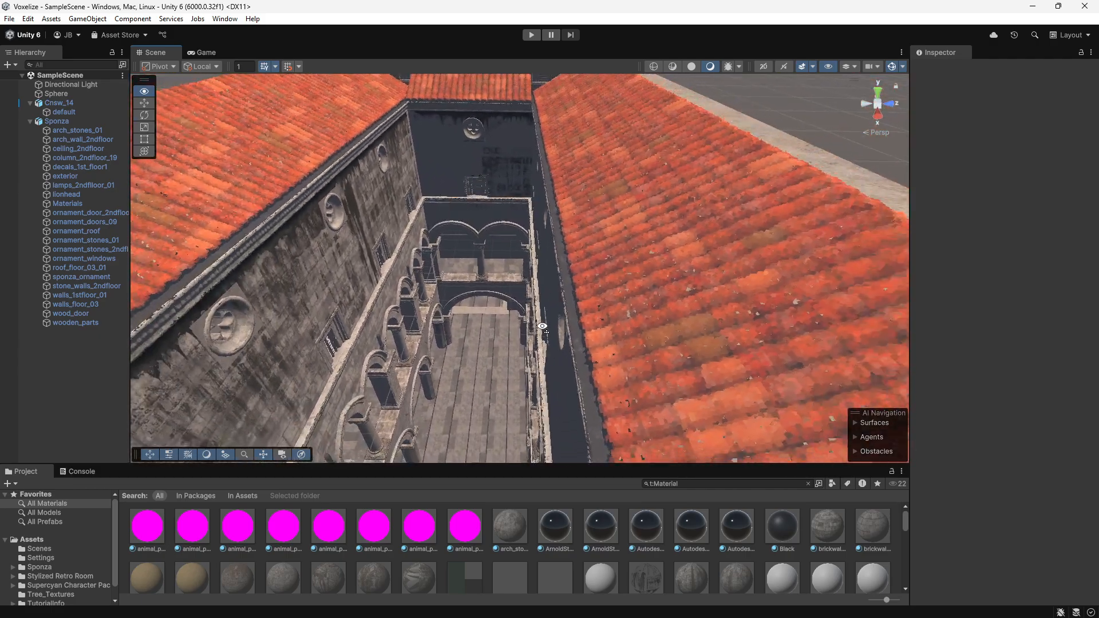
drag(542, 327, 459, 304)
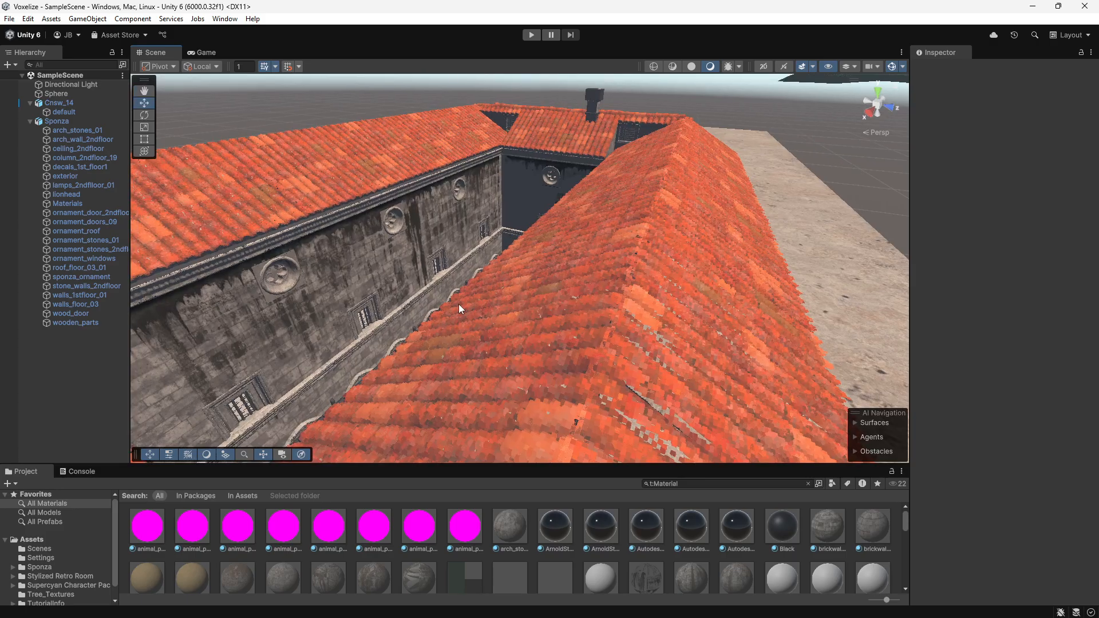
drag(459, 308, 512, 297)
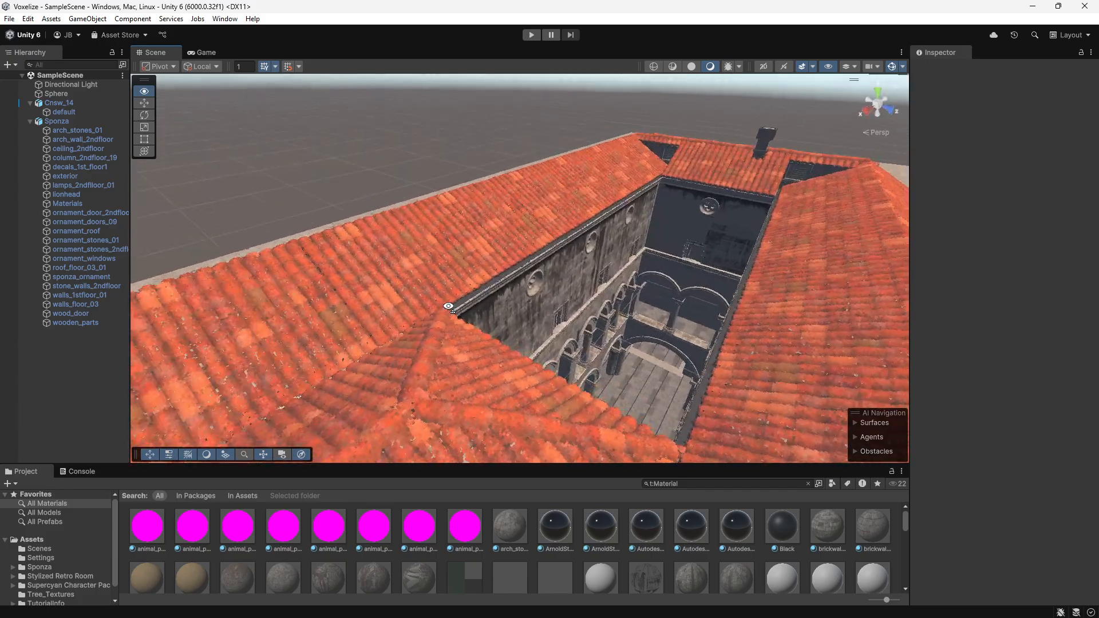
drag(449, 306, 745, 263)
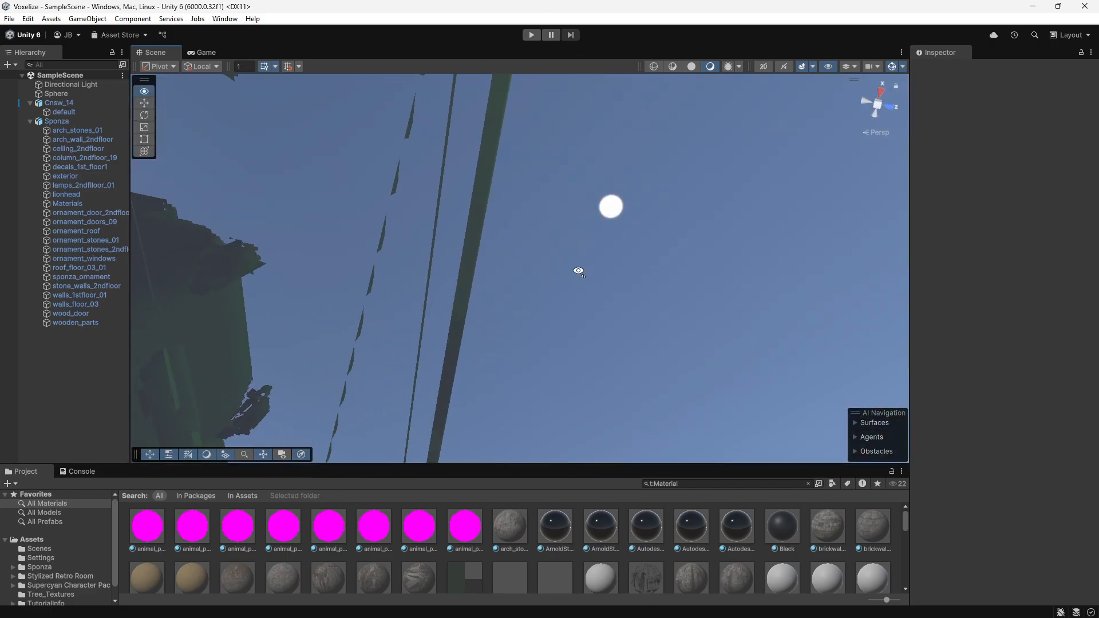
Look around the dark green underside structures and pull back high above the roof
scroll(down, 3)
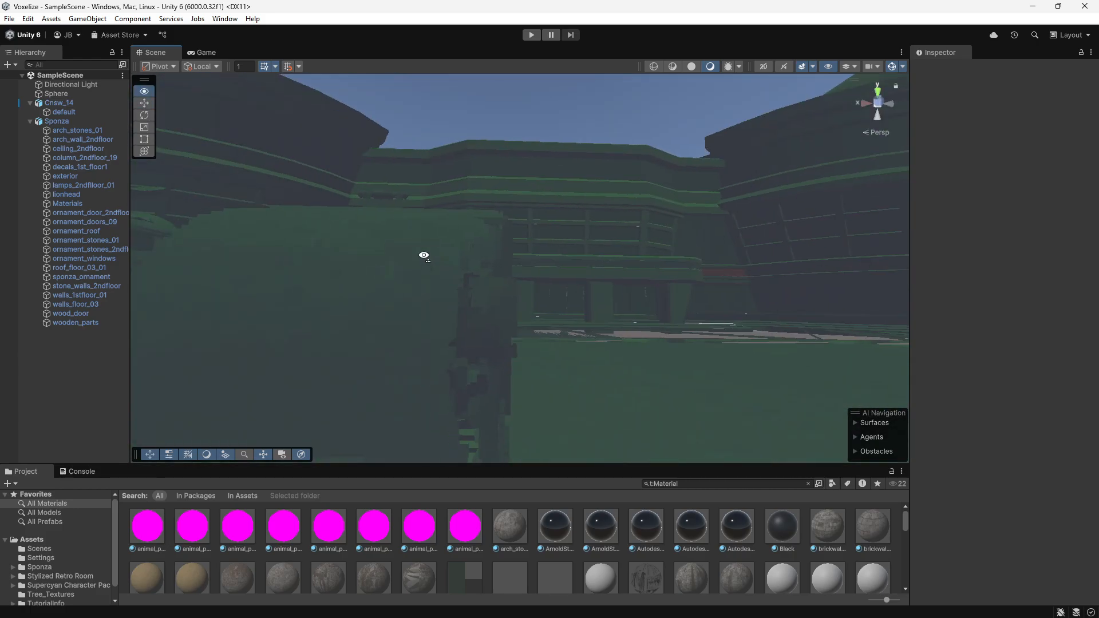
drag(423, 254, 495, 264)
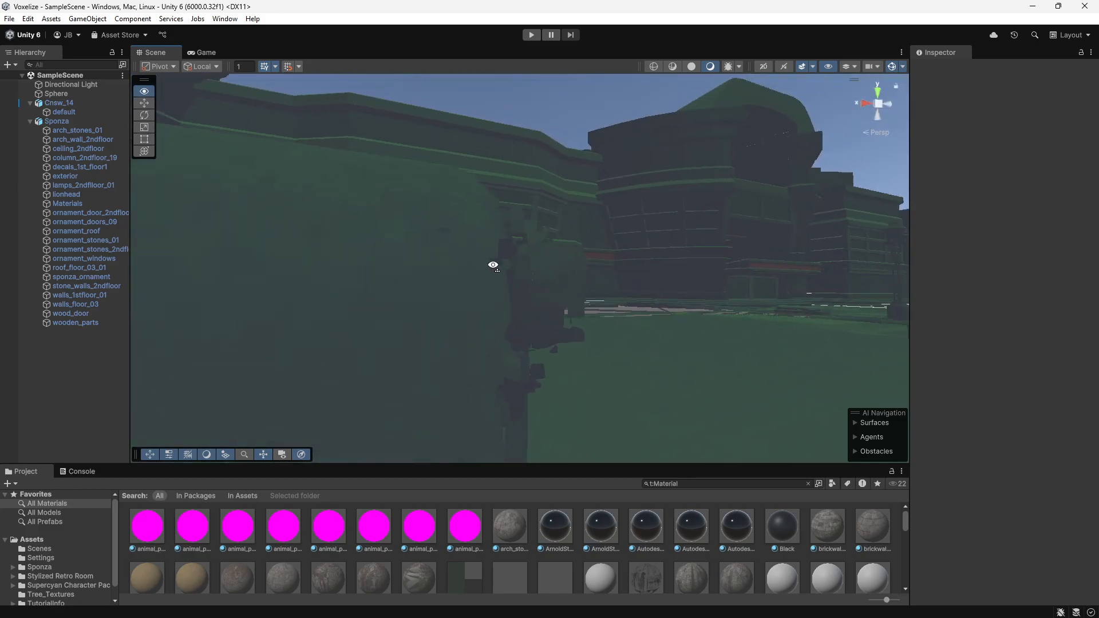
drag(492, 265, 501, 290)
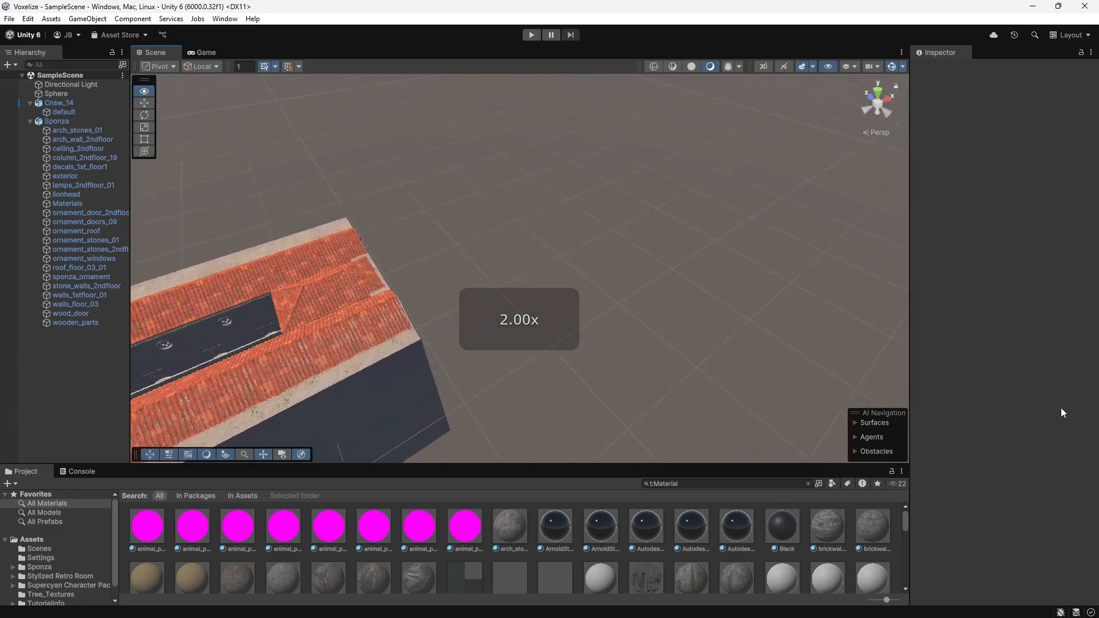
Zoom onto the roof tiles and sweep along them toward the ornamented courtyard wall
scroll(down, 3)
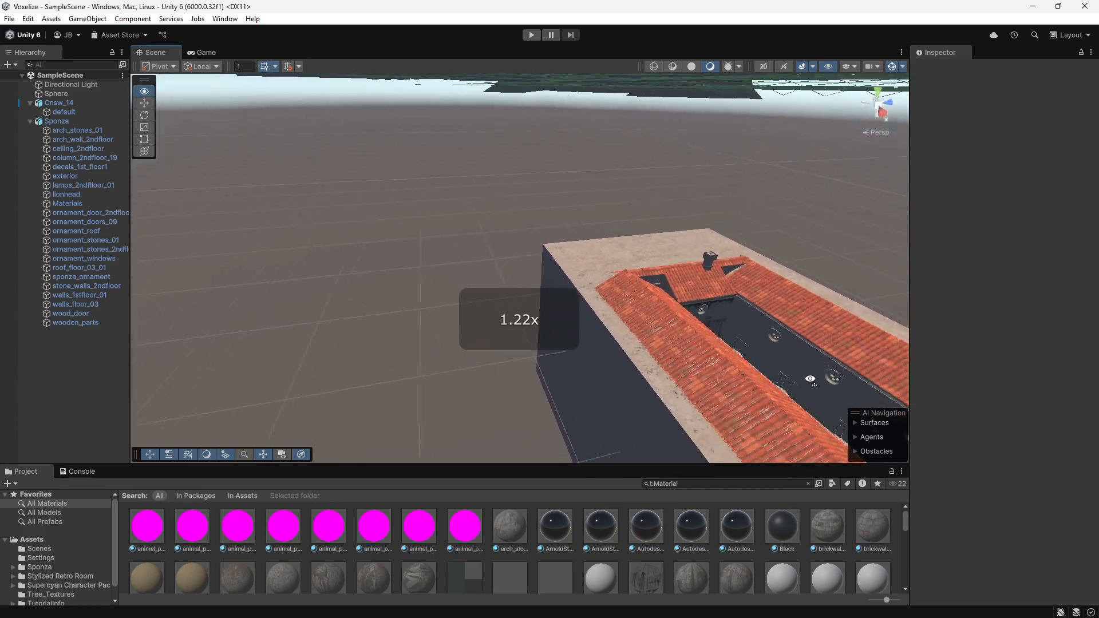
scroll(down, 3)
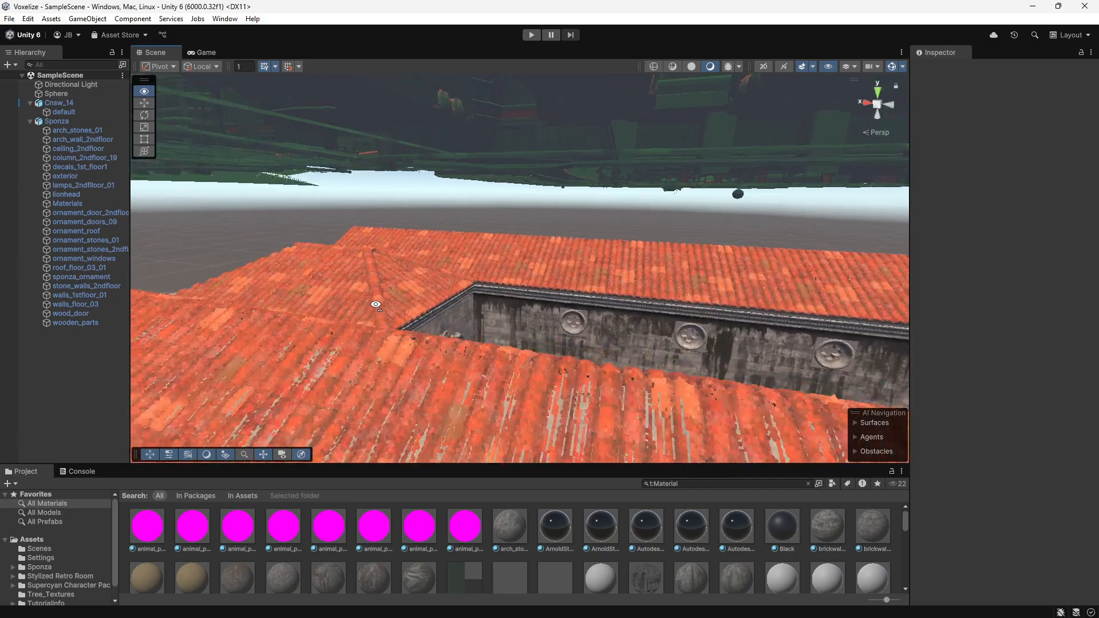
drag(376, 304, 693, 333)
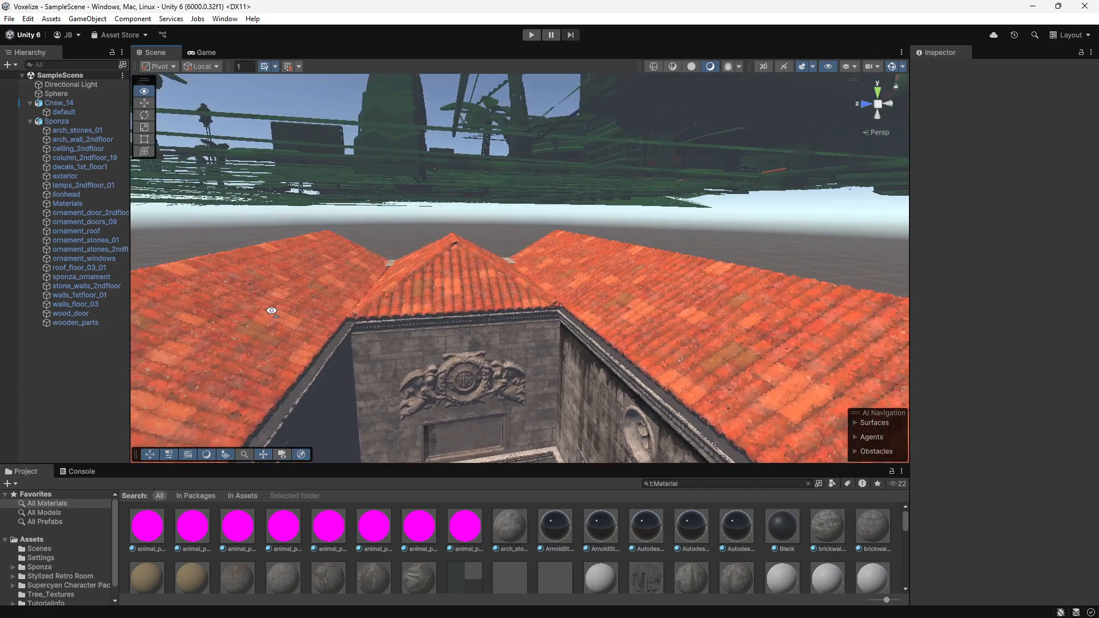
Inspect the voxelized roof tiles up close, then descend among the courtyard arches and columns
drag(273, 311, 787, 302)
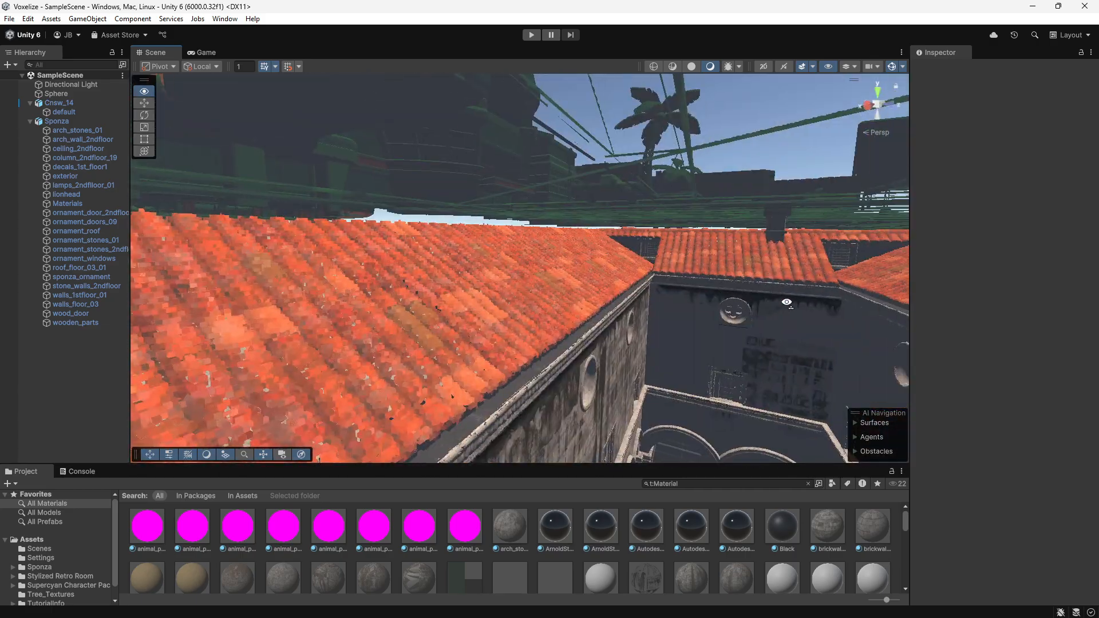
drag(788, 301, 822, 303)
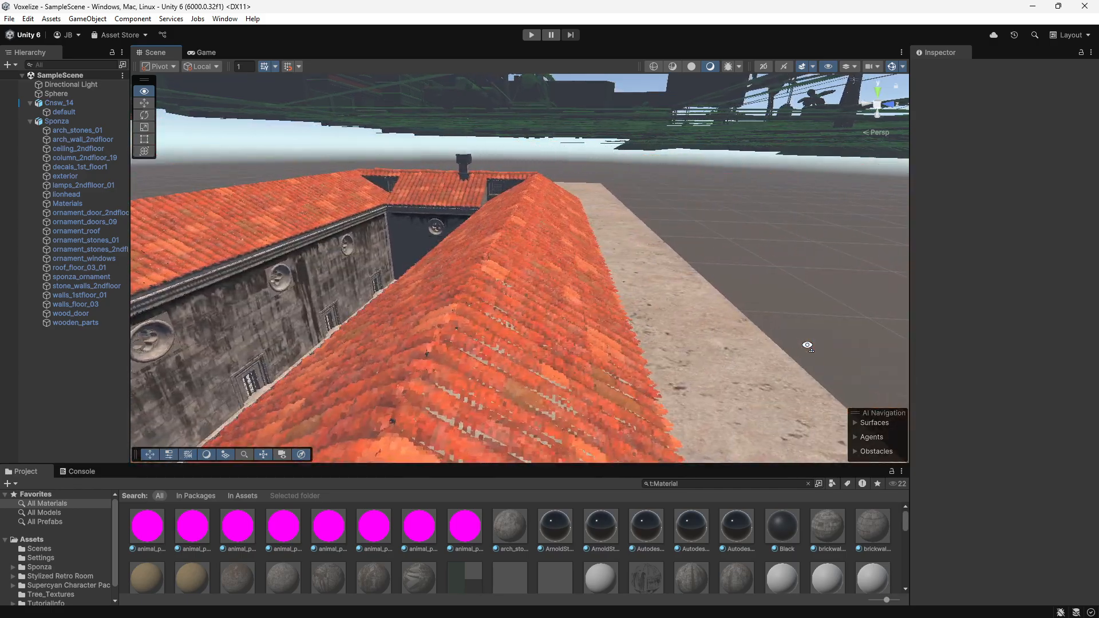
drag(807, 345, 785, 414)
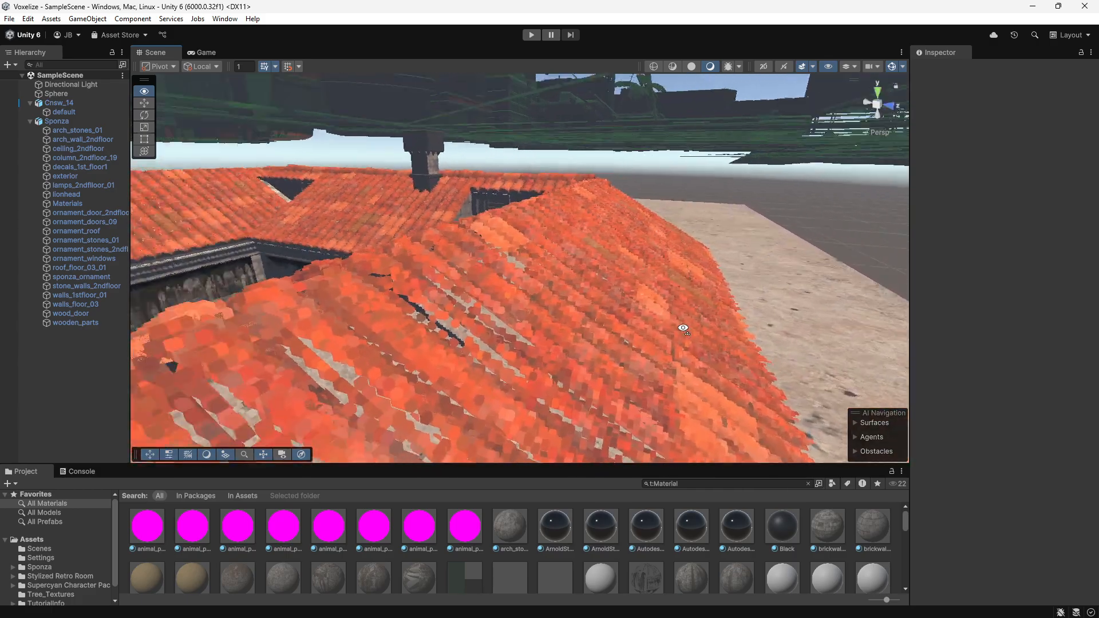
drag(683, 329, 314, 294)
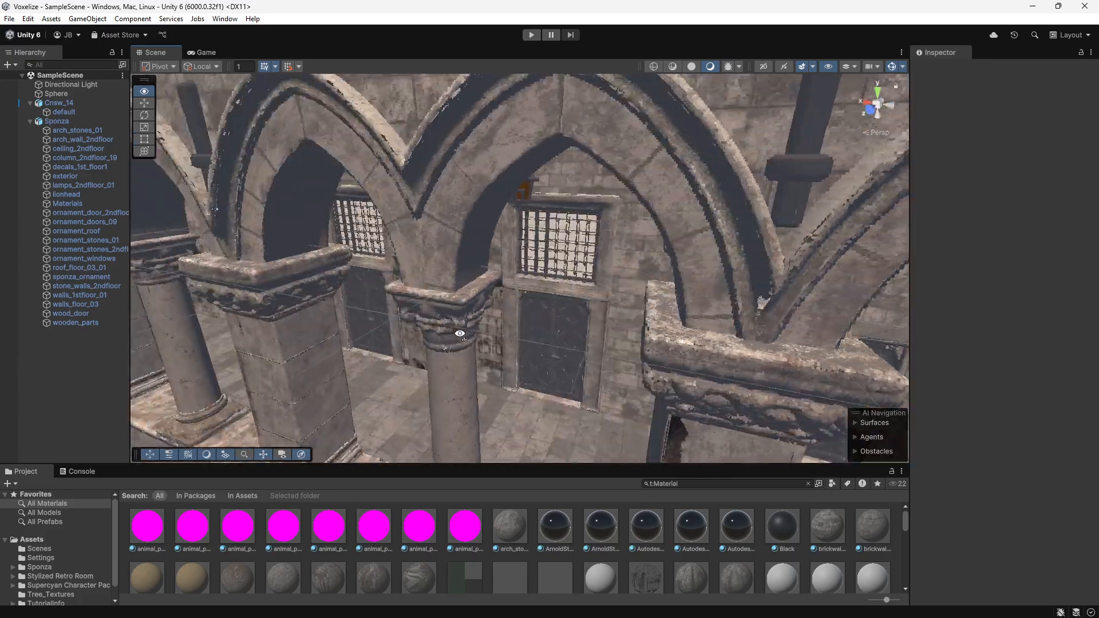
Rise to the courtyard walls under the roof edge and move in against the blocky stone surface
drag(459, 336, 379, 264)
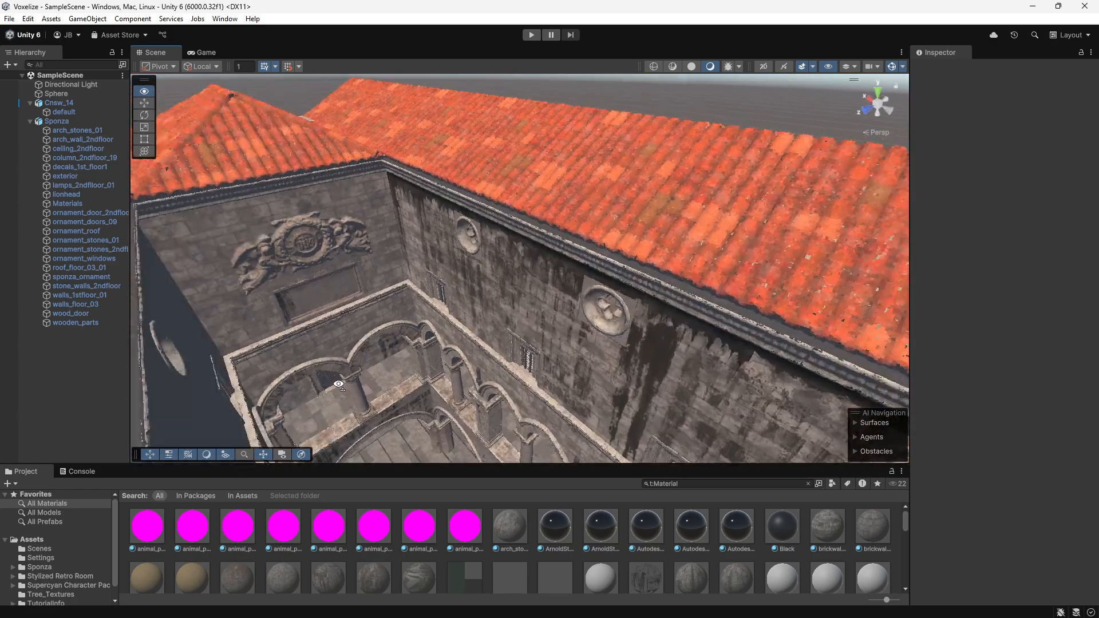
drag(340, 383, 198, 353)
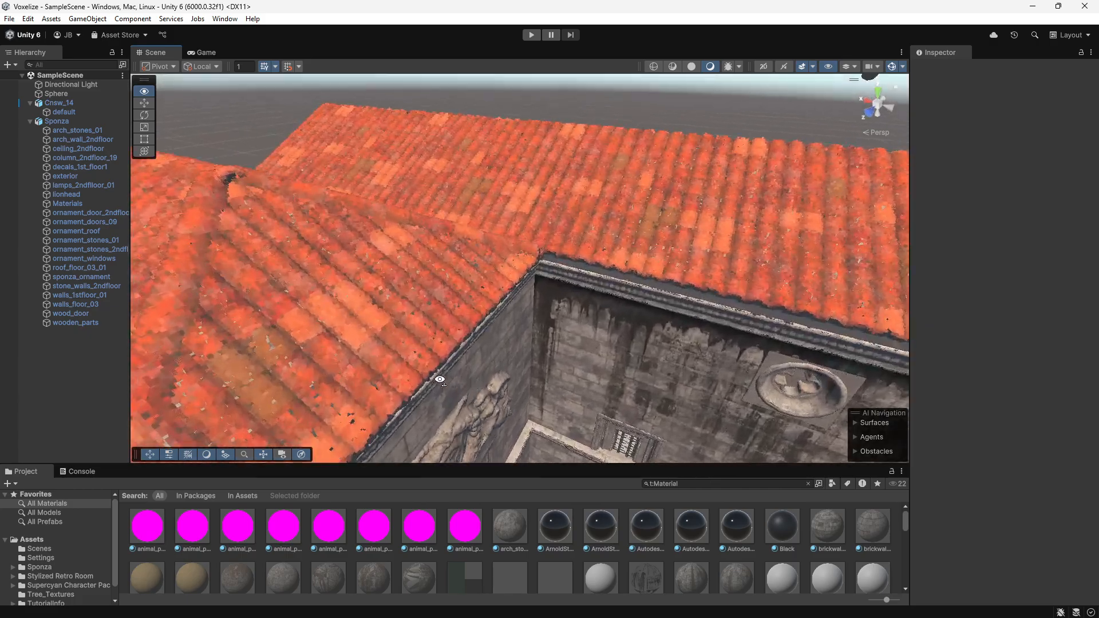
drag(439, 379, 723, 354)
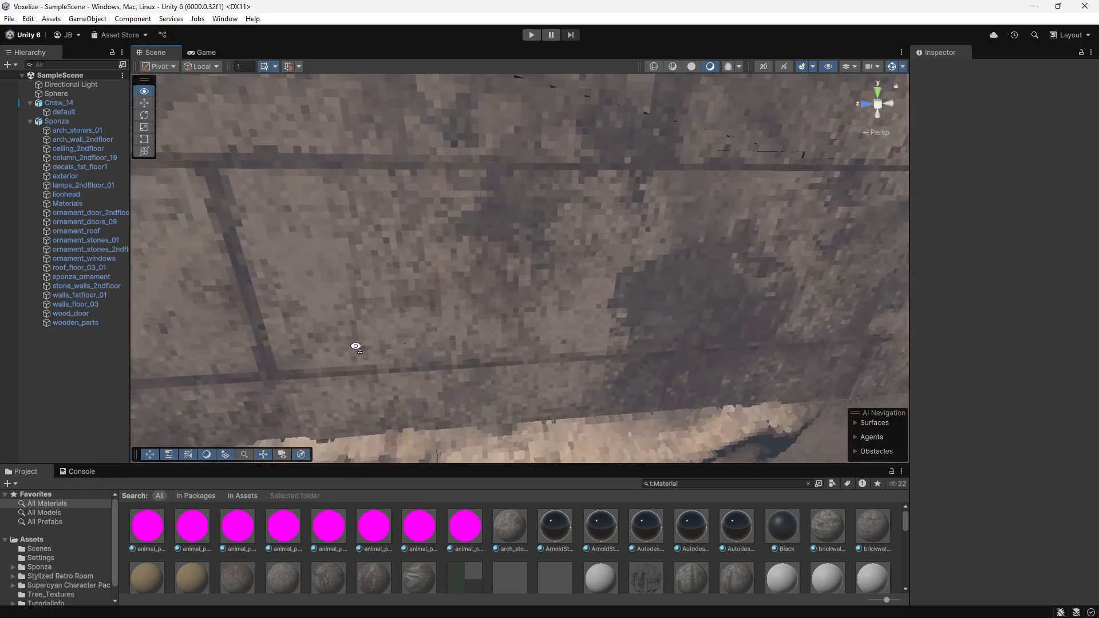
View the wall roundels under the roof, then descend to the courtyard floor facing the arcades
drag(356, 345, 554, 346)
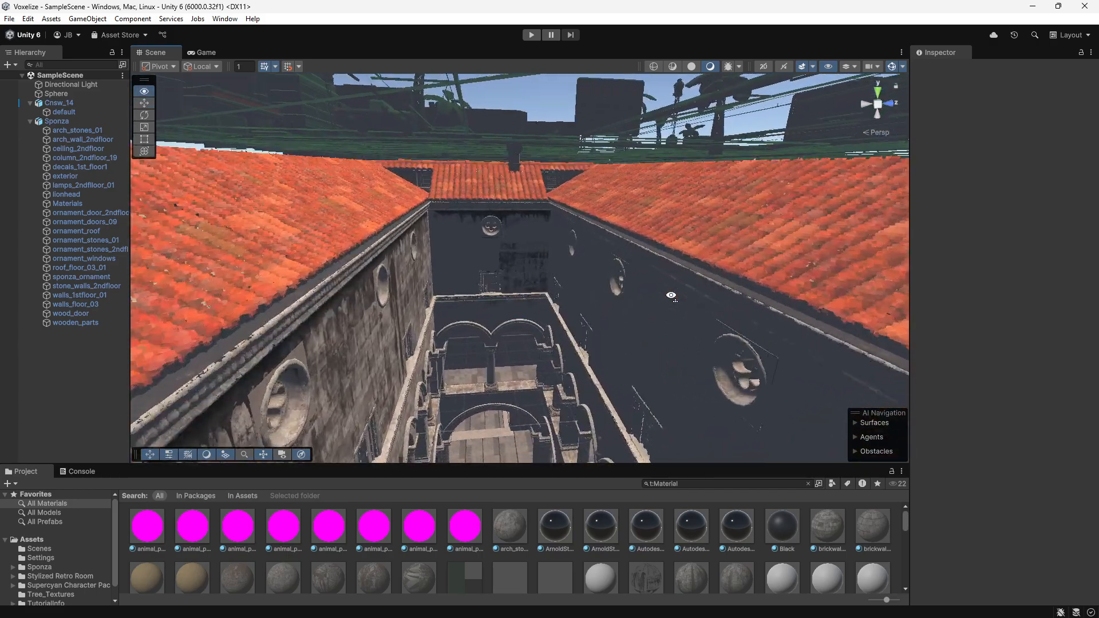
drag(671, 295, 660, 297)
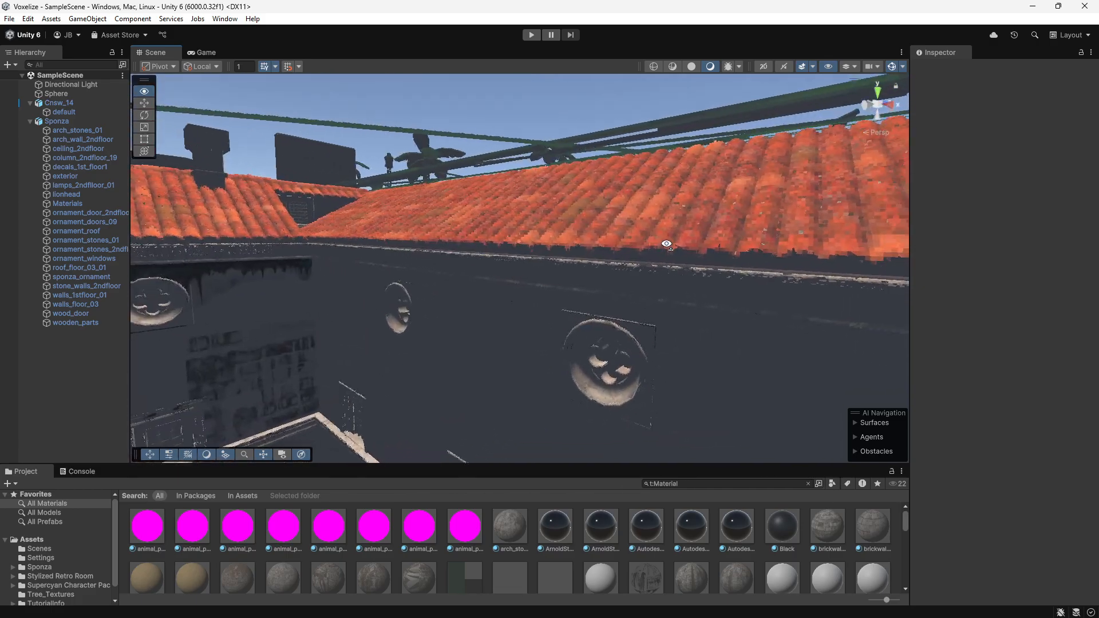
drag(666, 242, 507, 205)
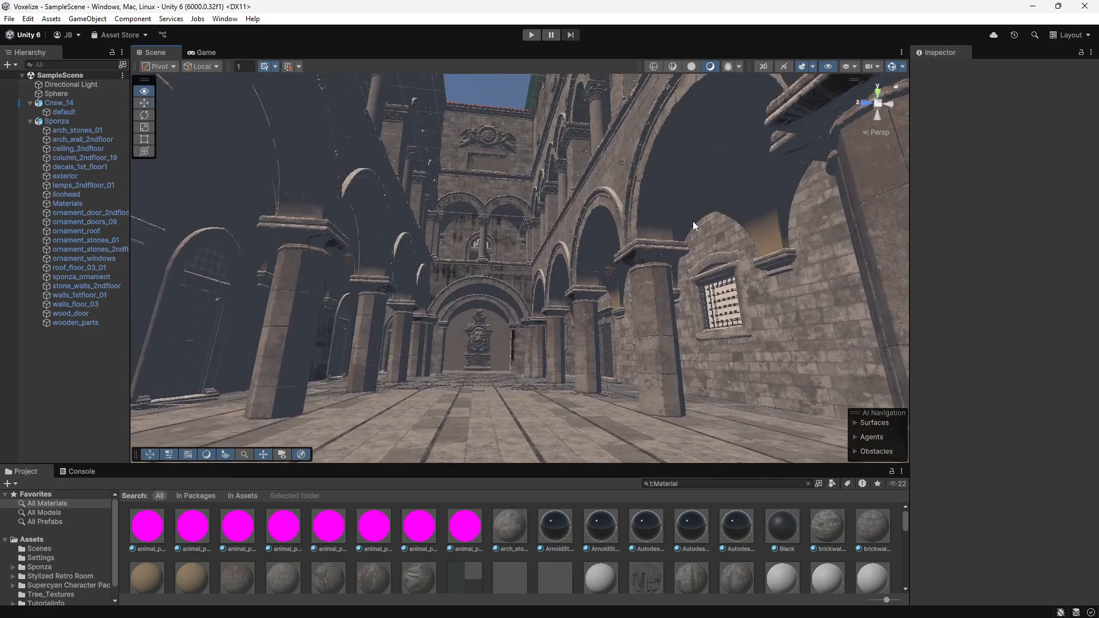
Look up through the courtyard opening and fly up above the roofline overlooking it
drag(694, 226, 574, 238)
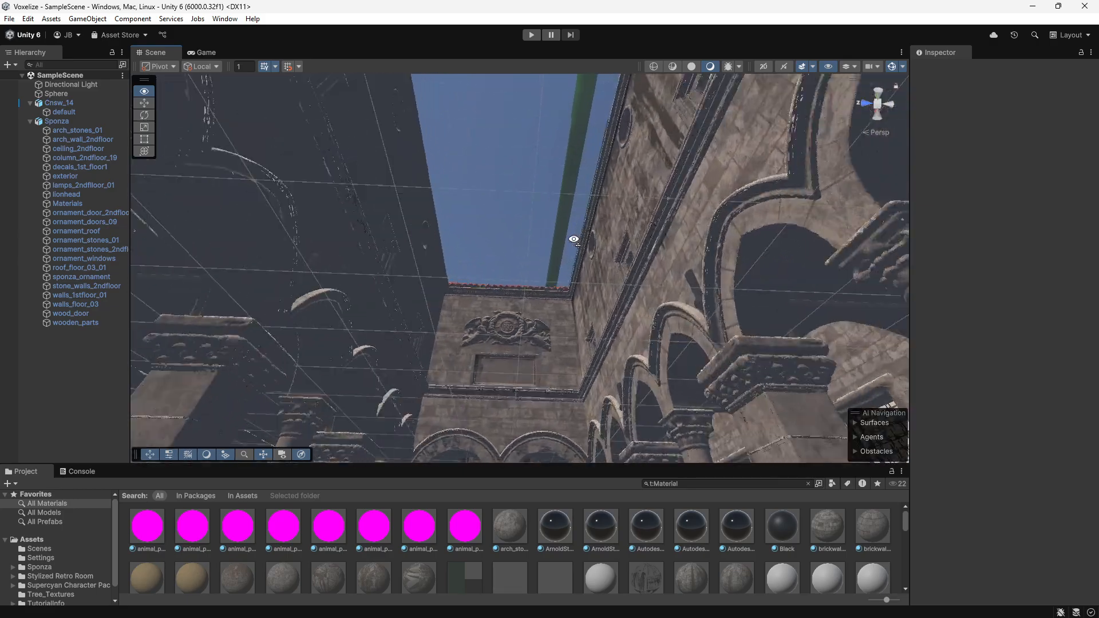
drag(574, 238, 507, 261)
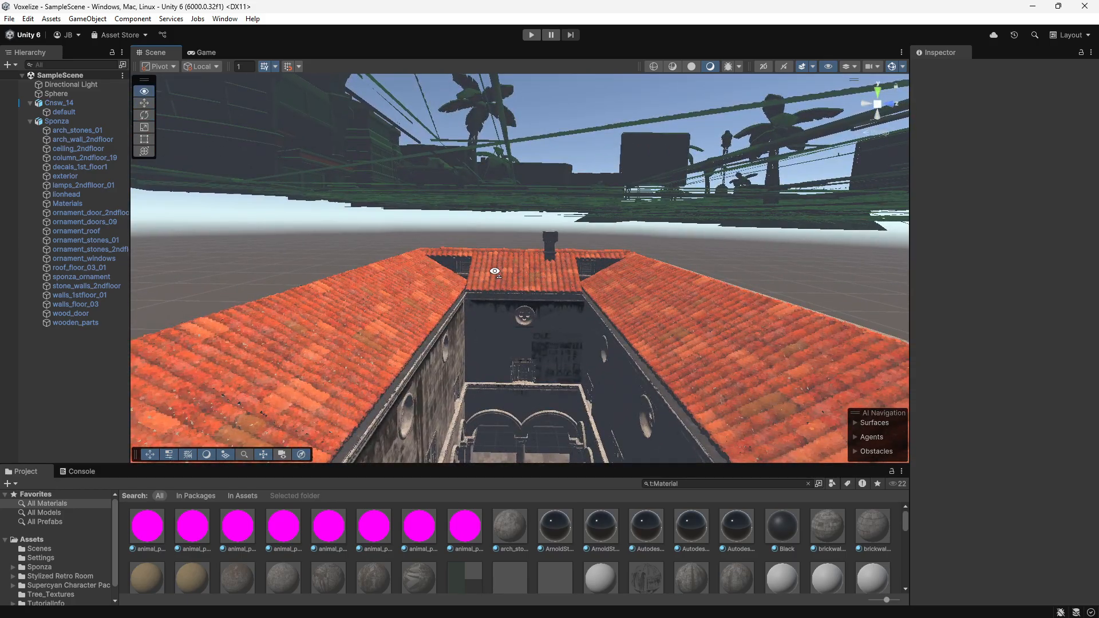
Orbit the Scene view around the roof to a corner viewpoint over the courtyard opening
drag(495, 273, 779, 333)
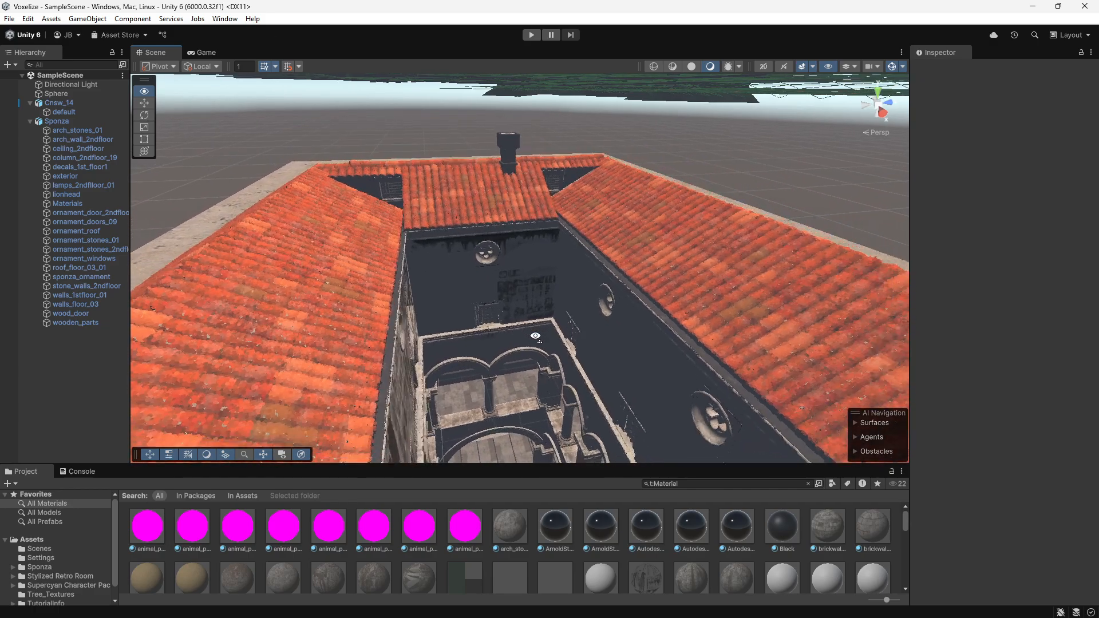
drag(535, 336, 495, 347)
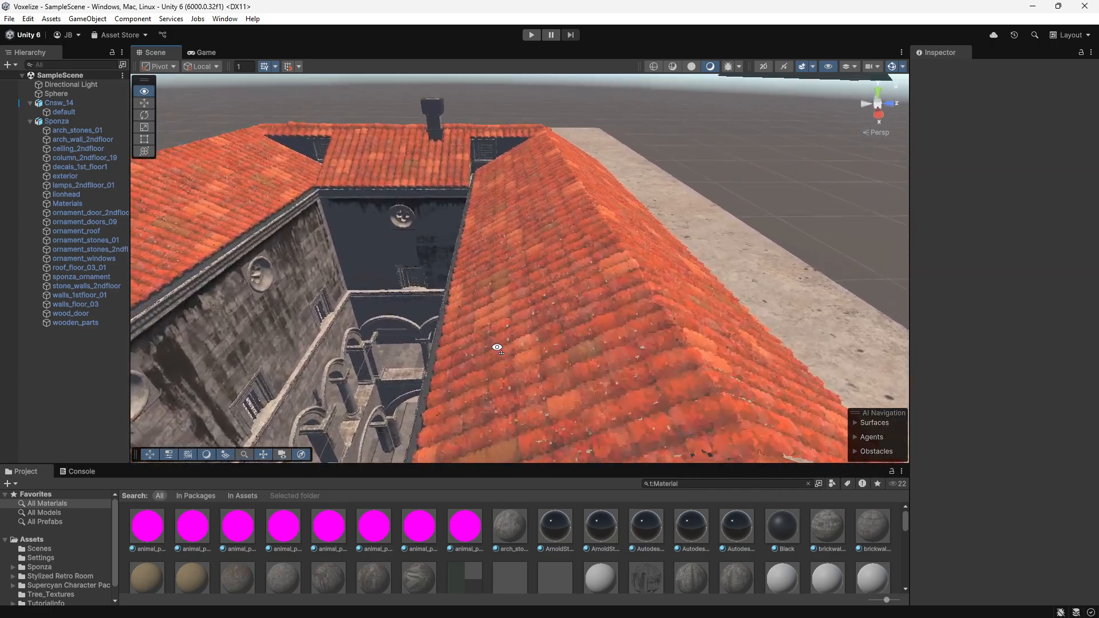